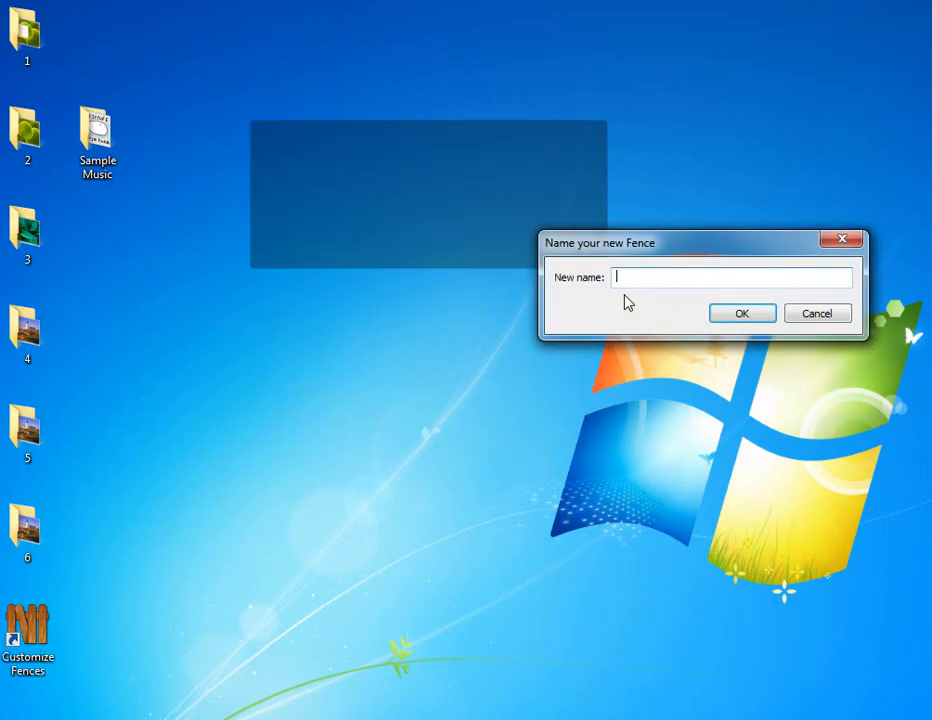
# Create a fence named 'new' holding two folders, then delete that fence.
pyautogui.write('new')
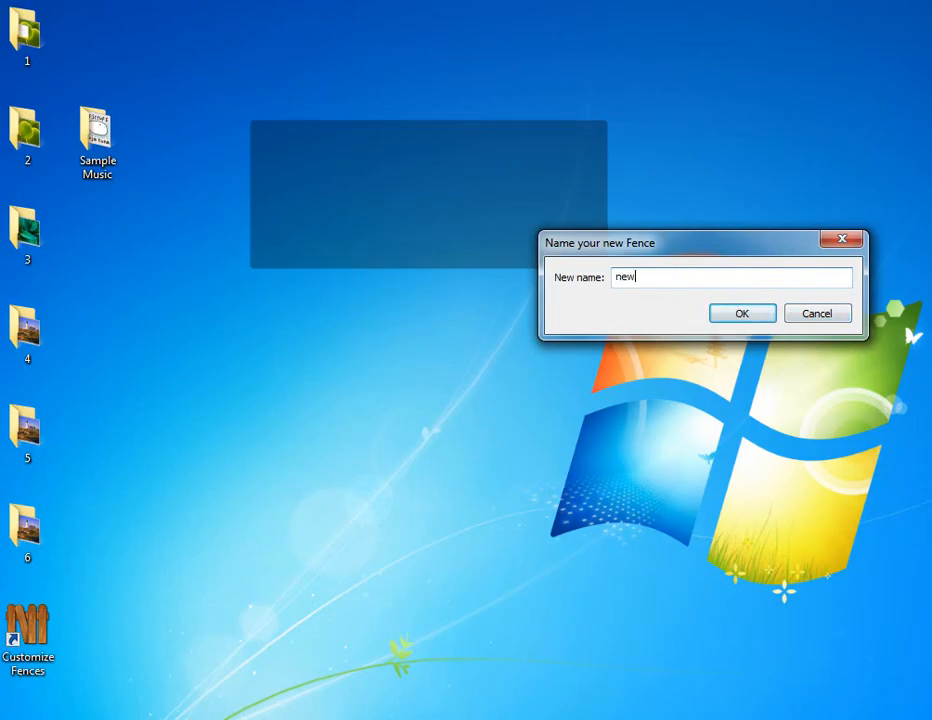
pyautogui.click(742, 313)
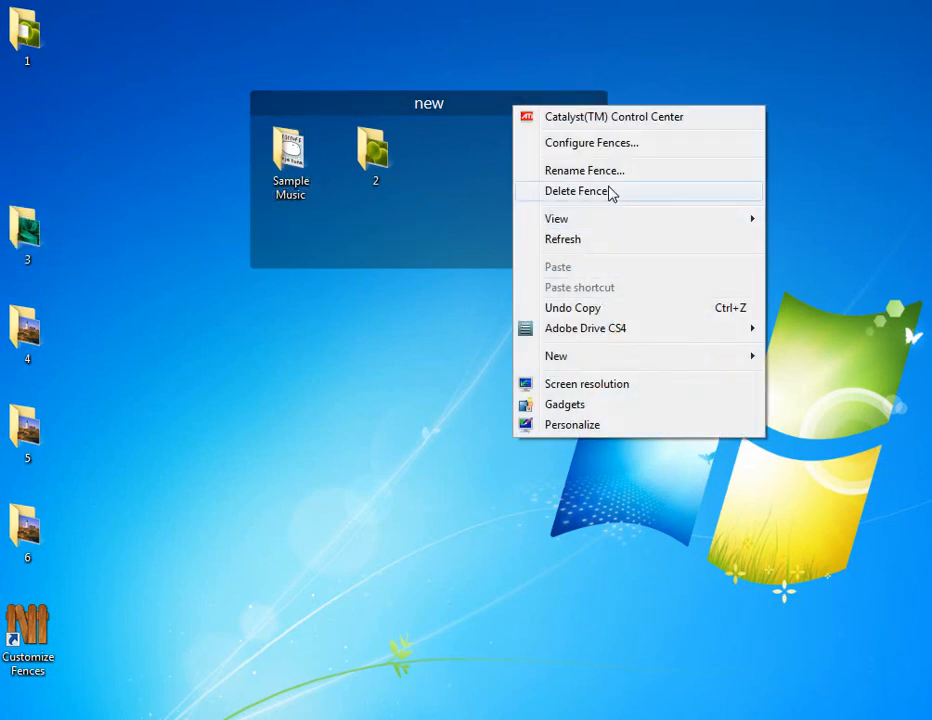
pyautogui.click(578, 191)
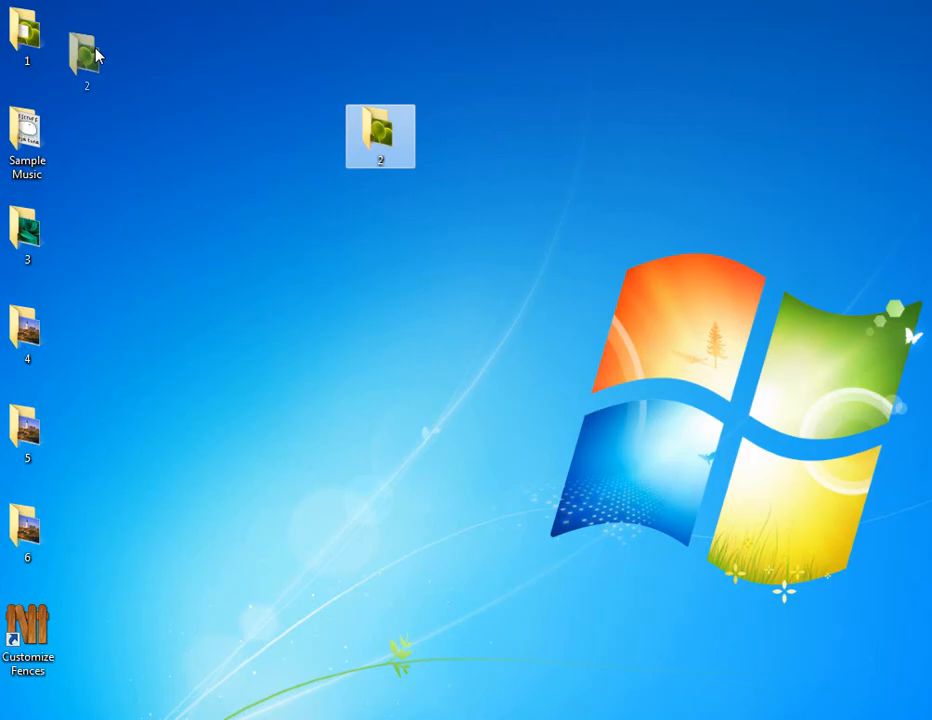
# Move folder 2 to the top row beside folder 1 and deselect it.
pyautogui.moveTo(380, 135); pyautogui.dragTo(98, 37)
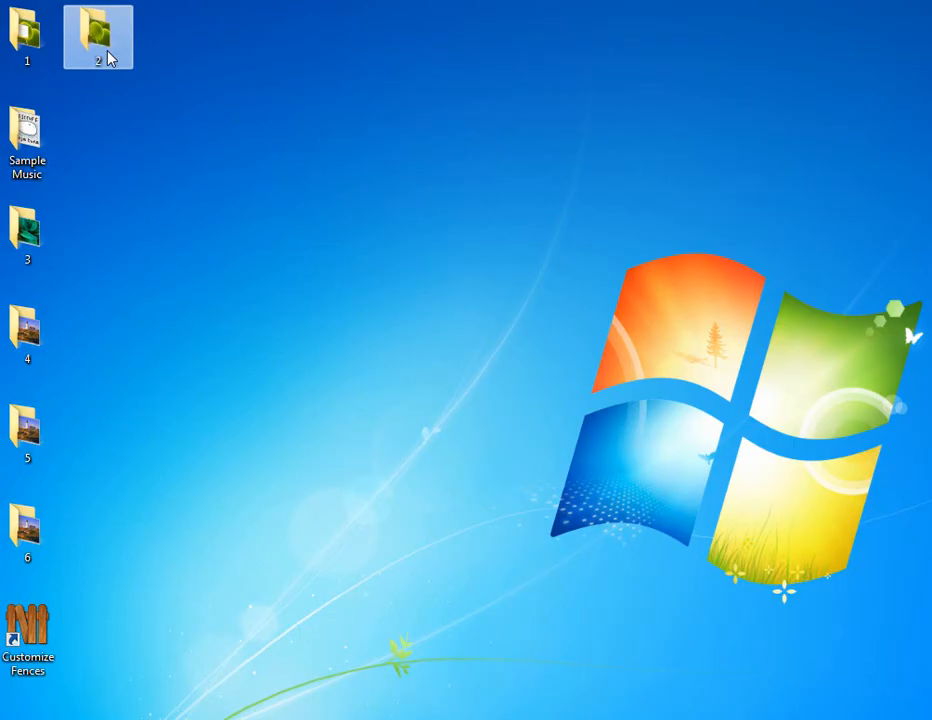
pyautogui.moveTo(197, 95)
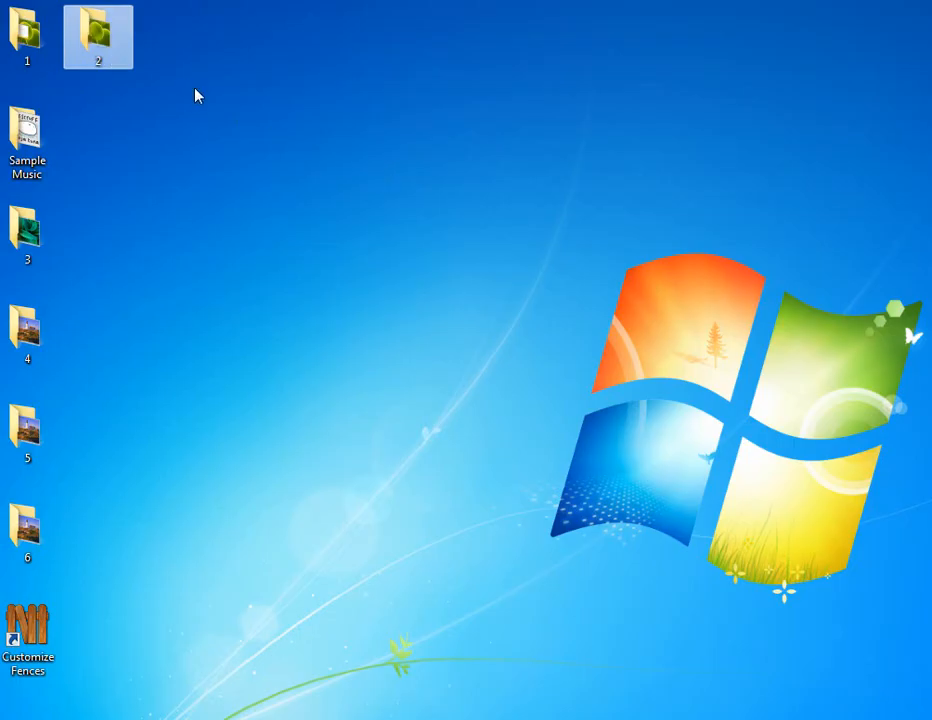
pyautogui.click(232, 90)
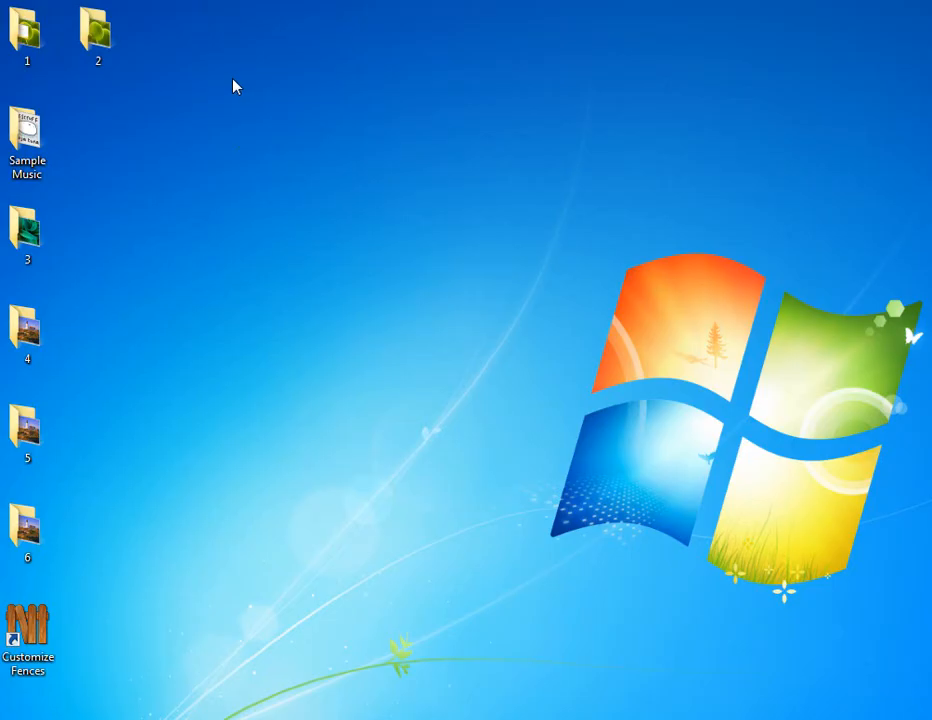
pyautogui.moveTo(363, 177)
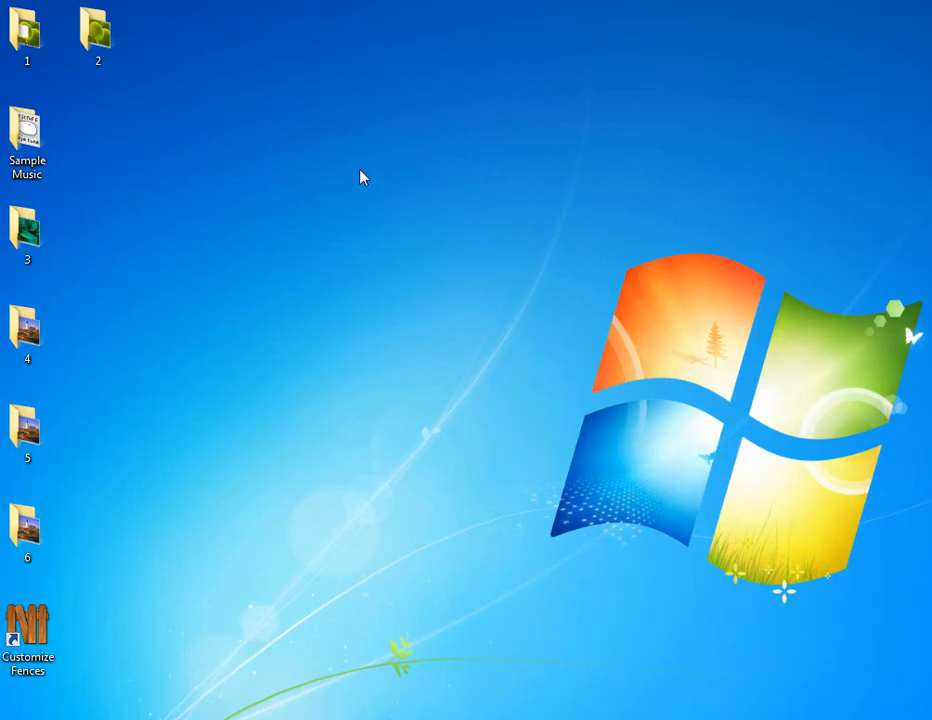
pyautogui.moveTo(399, 245)
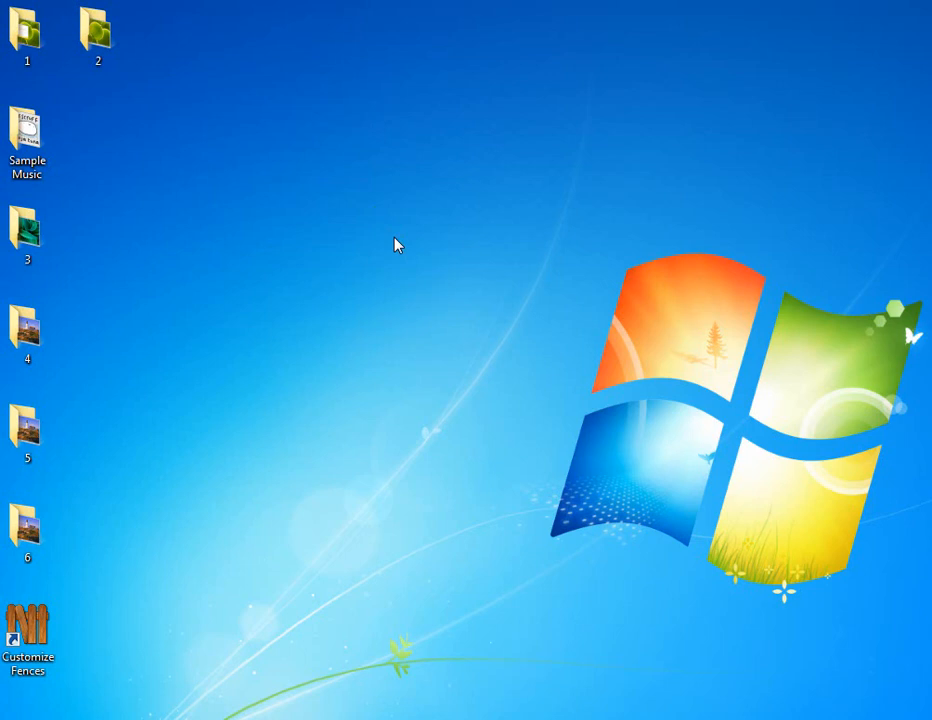
pyautogui.moveTo(415, 299)
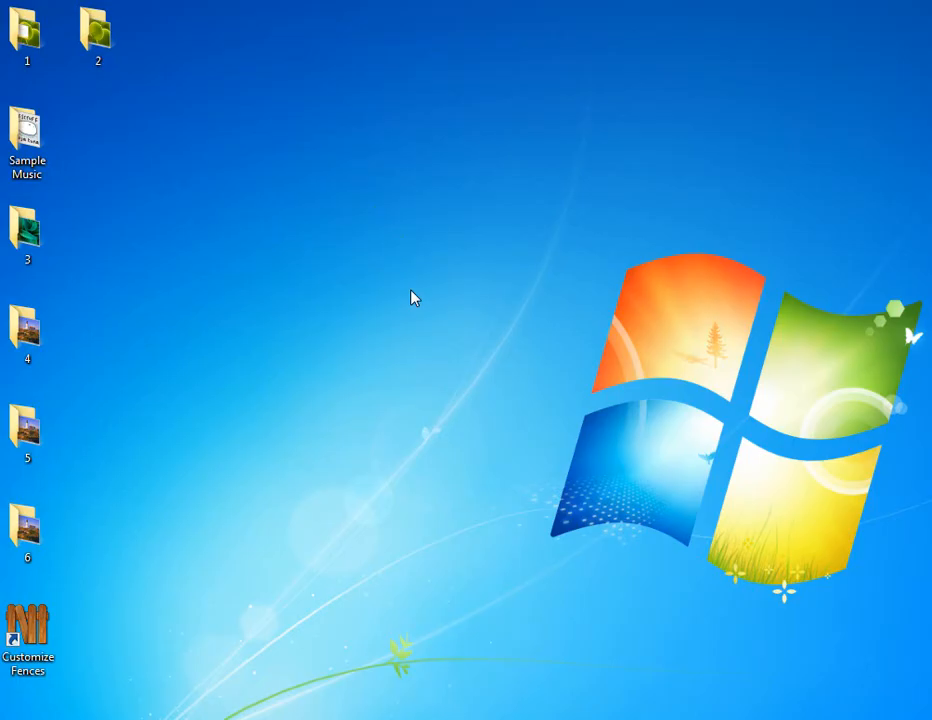
pyautogui.moveTo(350, 281)
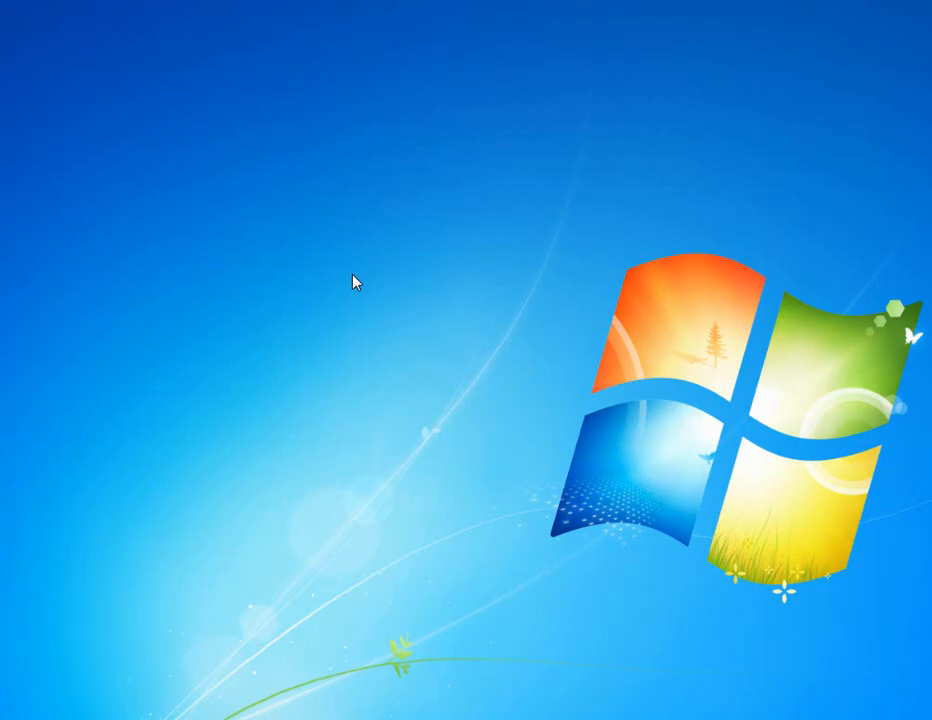
pyautogui.moveTo(367, 190)
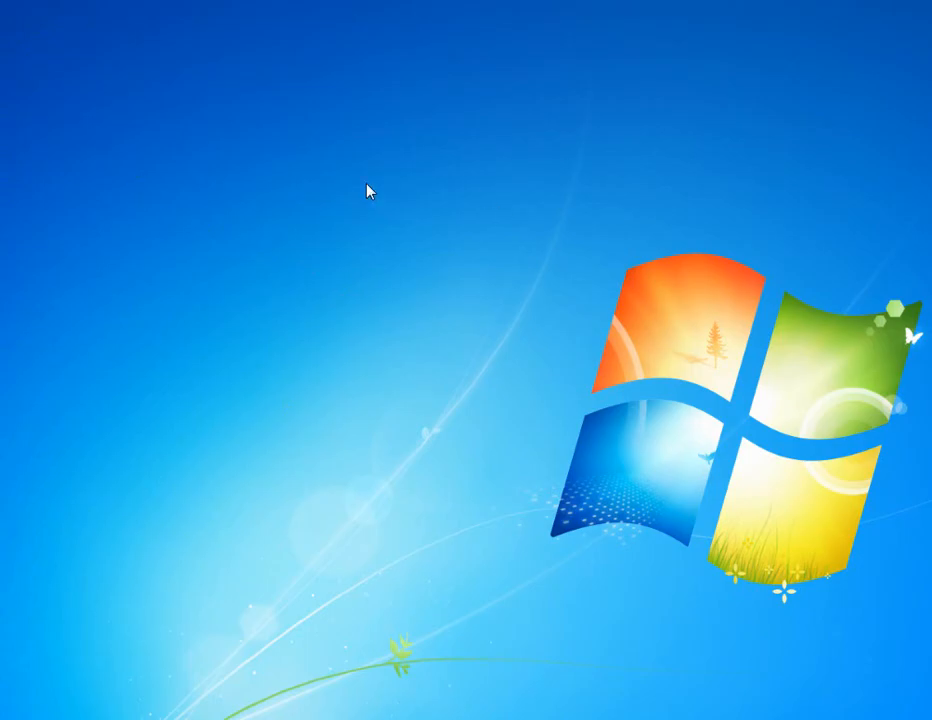
pyautogui.moveTo(350, 172)
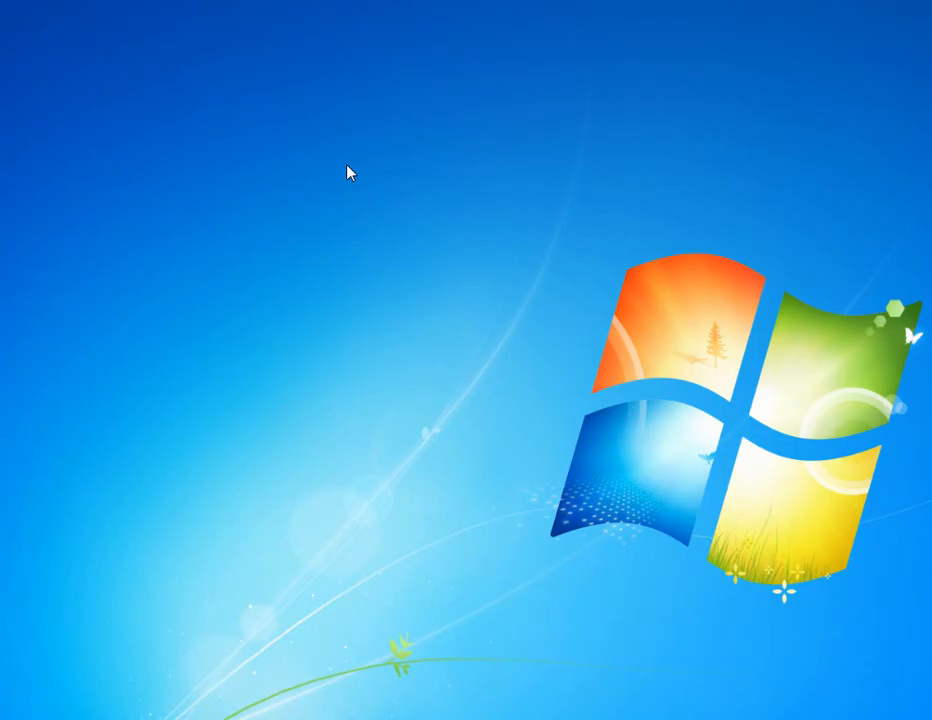
pyautogui.moveTo(475, 343)
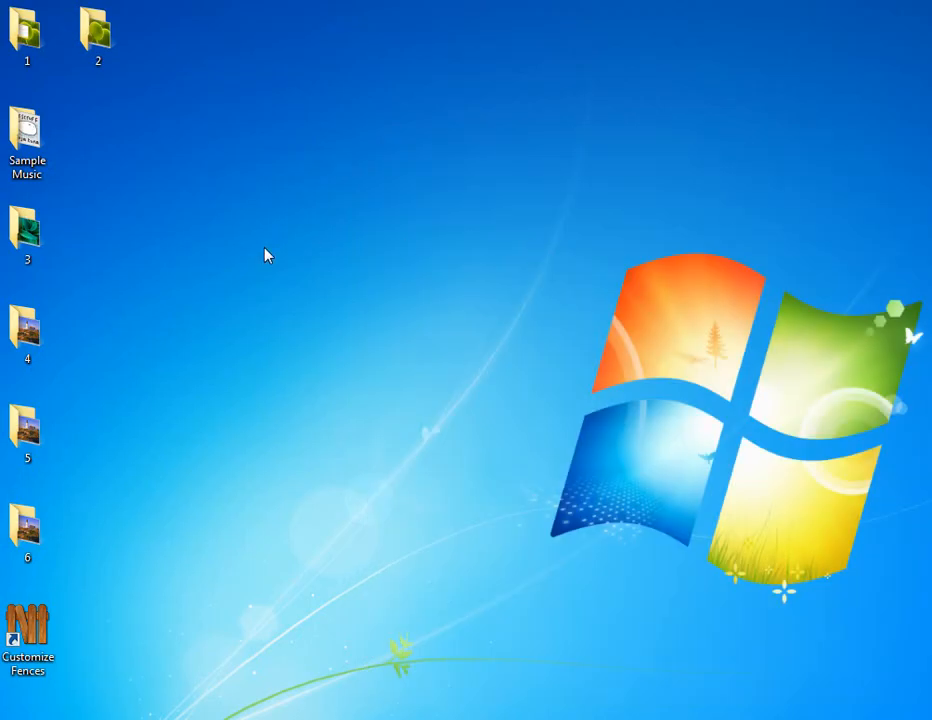
# Open Task Manager and browse the Processes list, selecting vmnetdhcp.exe *32.
pyautogui.click(27, 232)
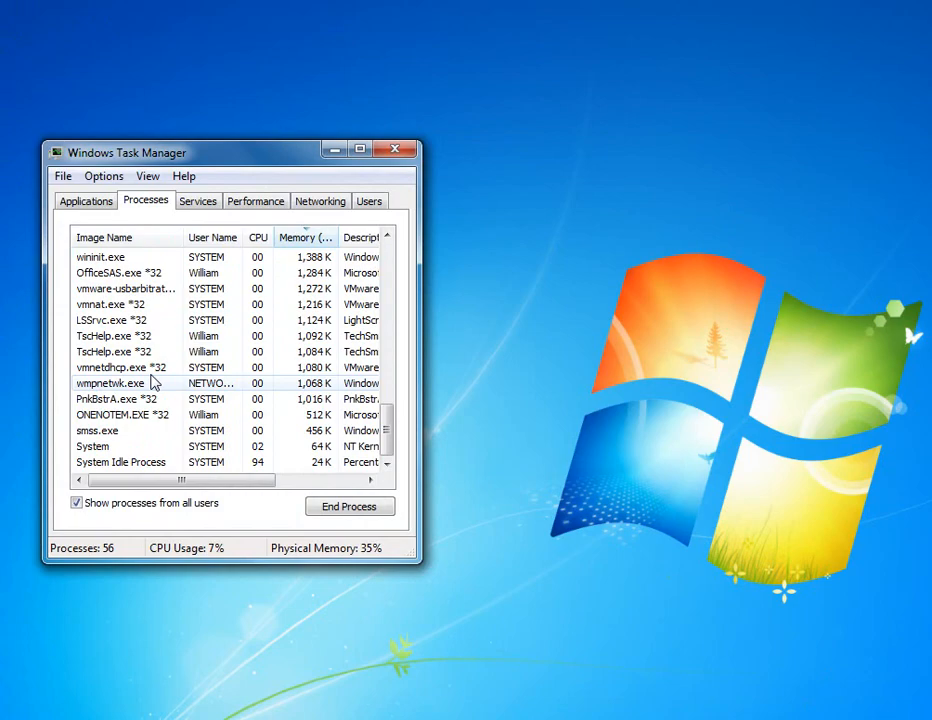
pyautogui.click(120, 367)
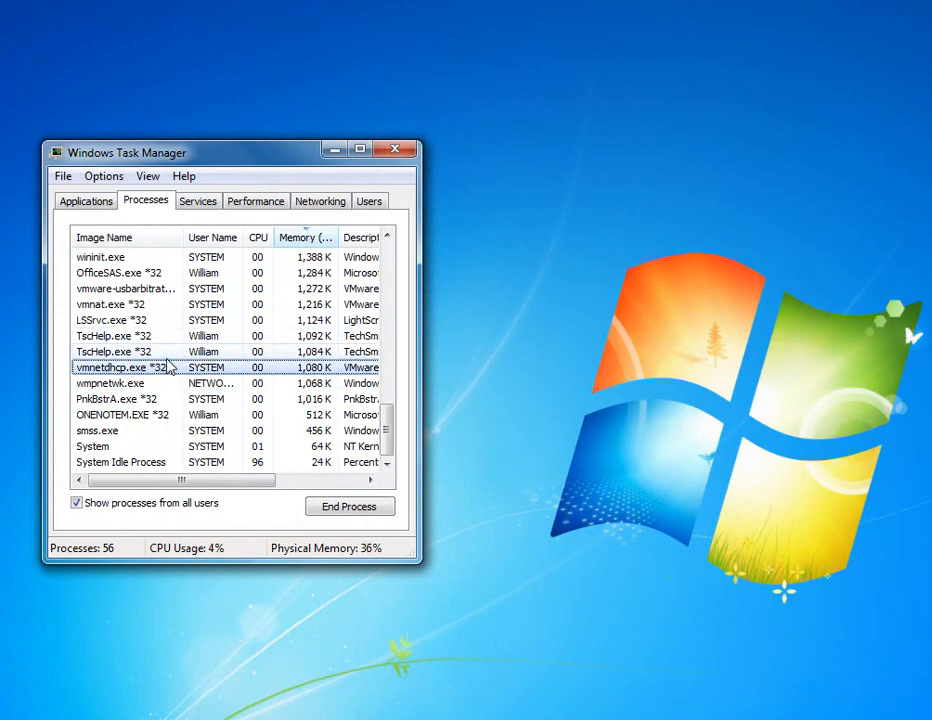
pyautogui.scroll(3)
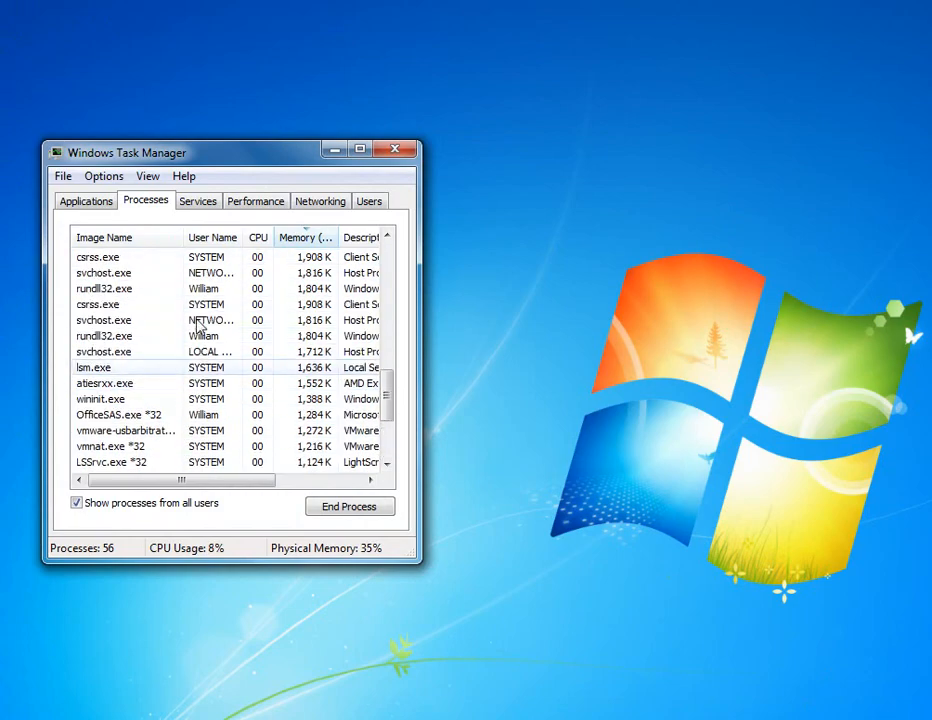
pyautogui.click(305, 237)
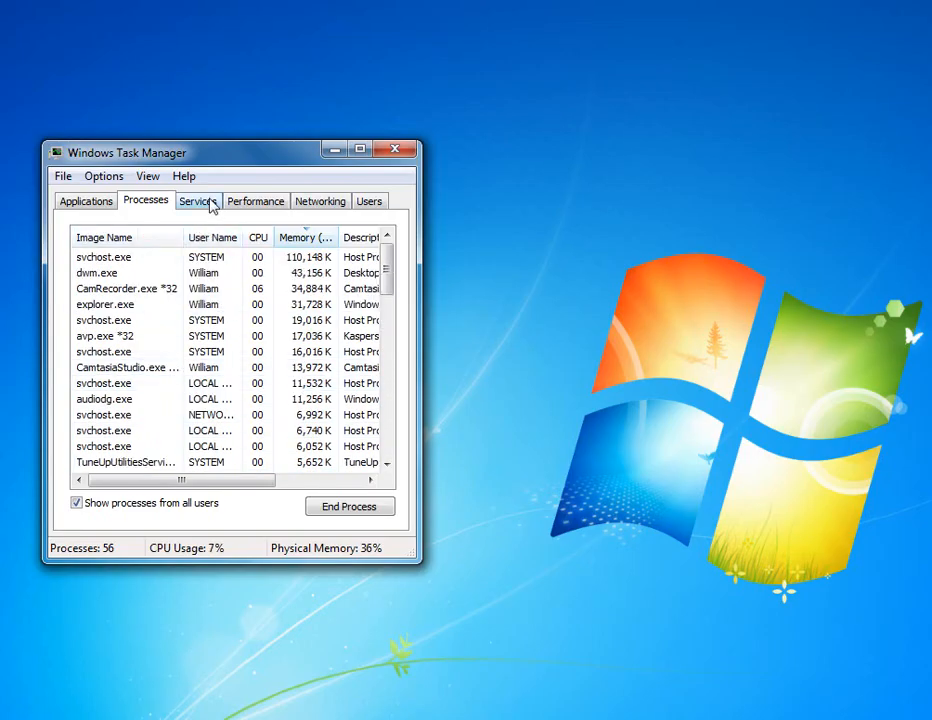
# Check the Services list, return to Processes, and close Task Manager.
pyautogui.click(197, 201)
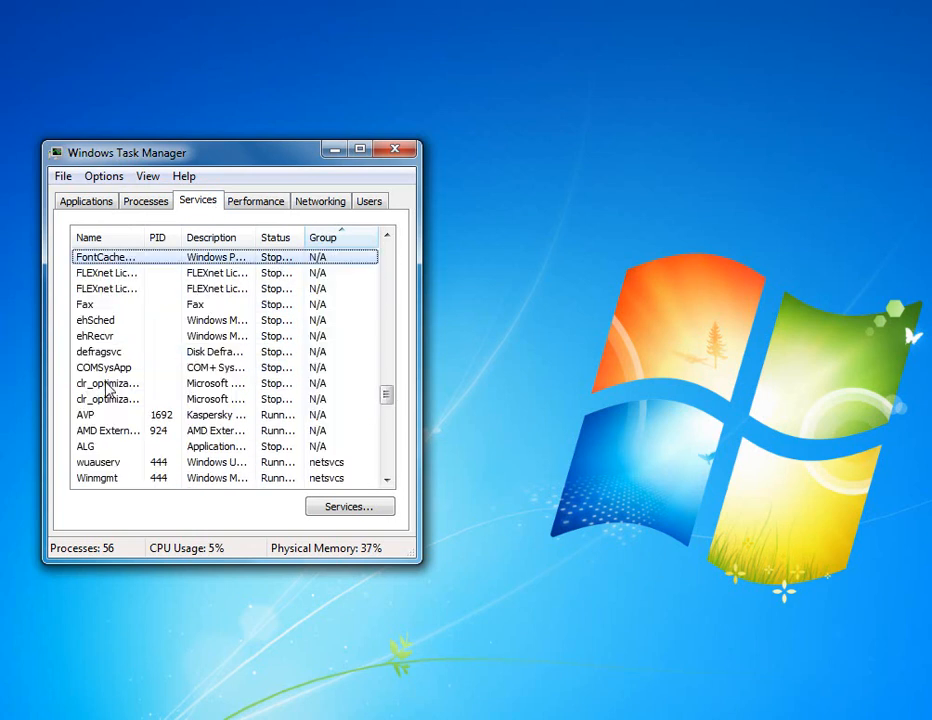
pyautogui.moveTo(108, 224)
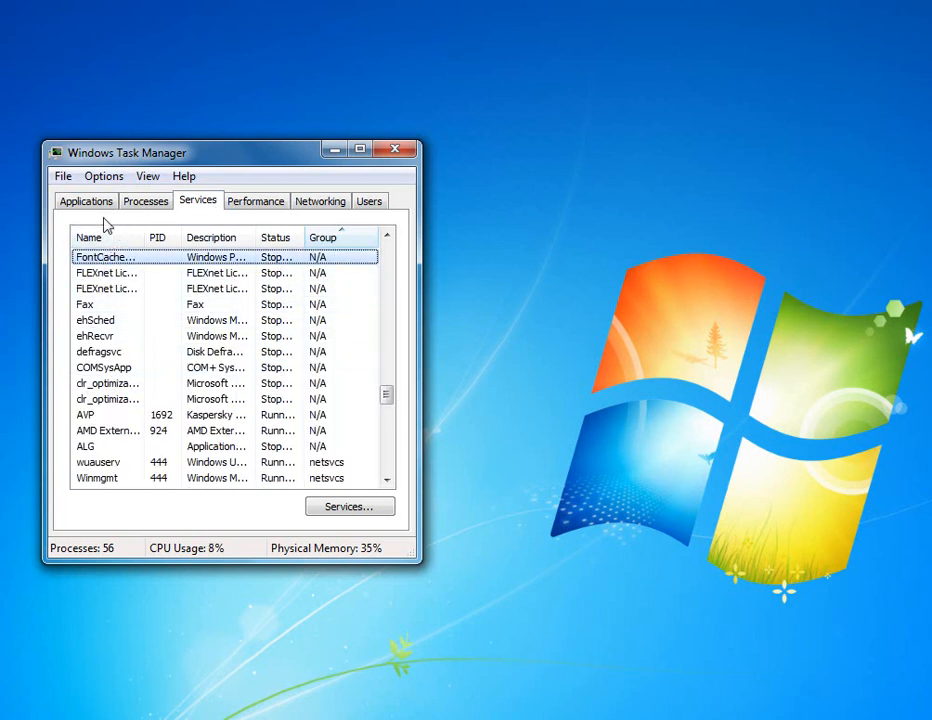
pyautogui.click(145, 201)
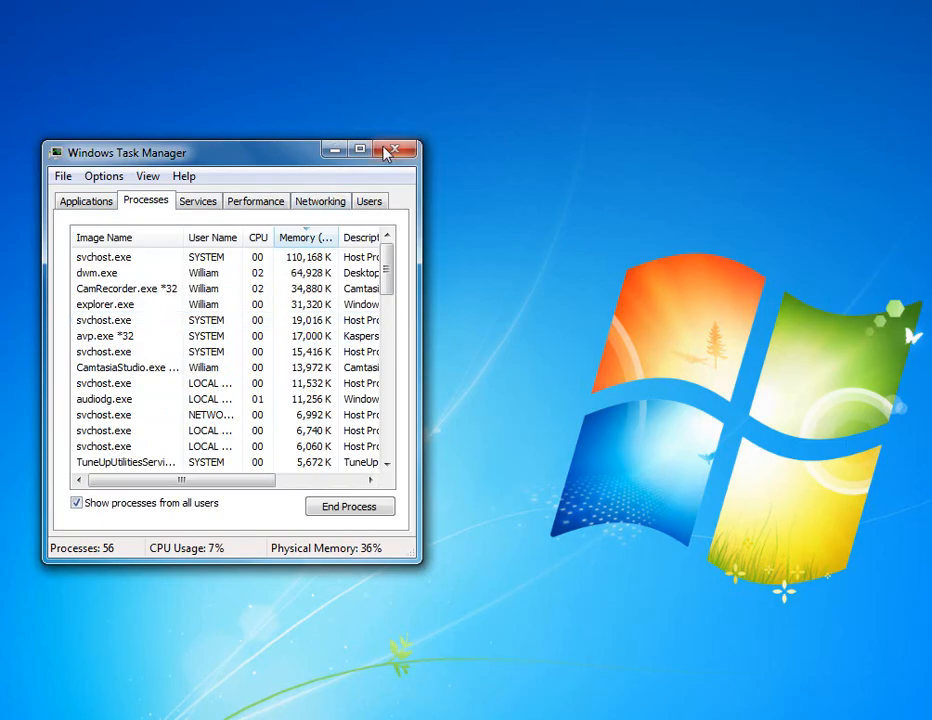
pyautogui.click(394, 150)
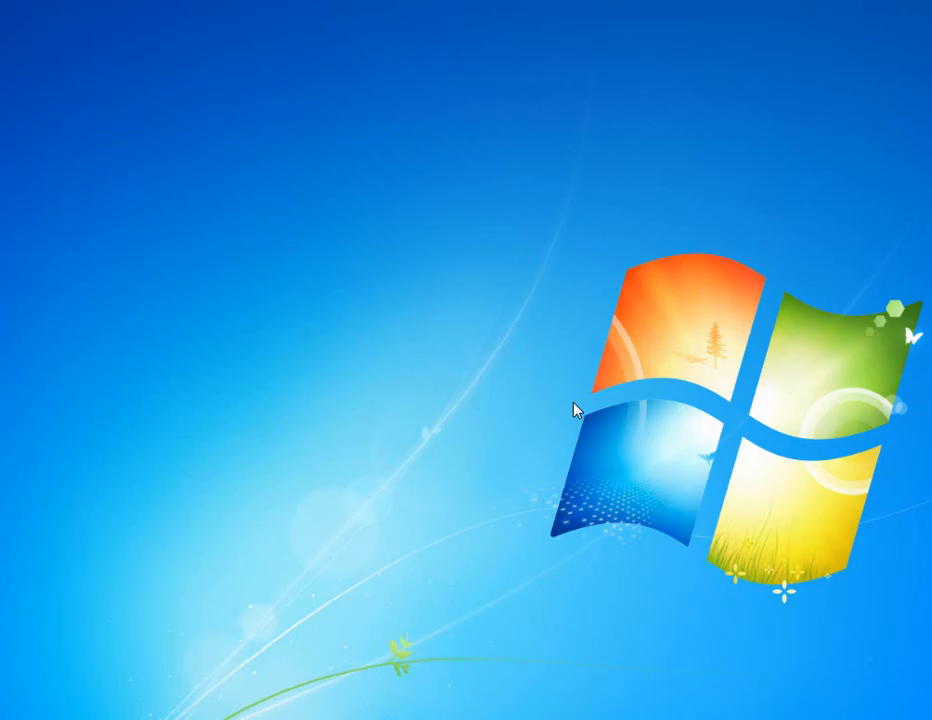
pyautogui.moveTo(398, 312)
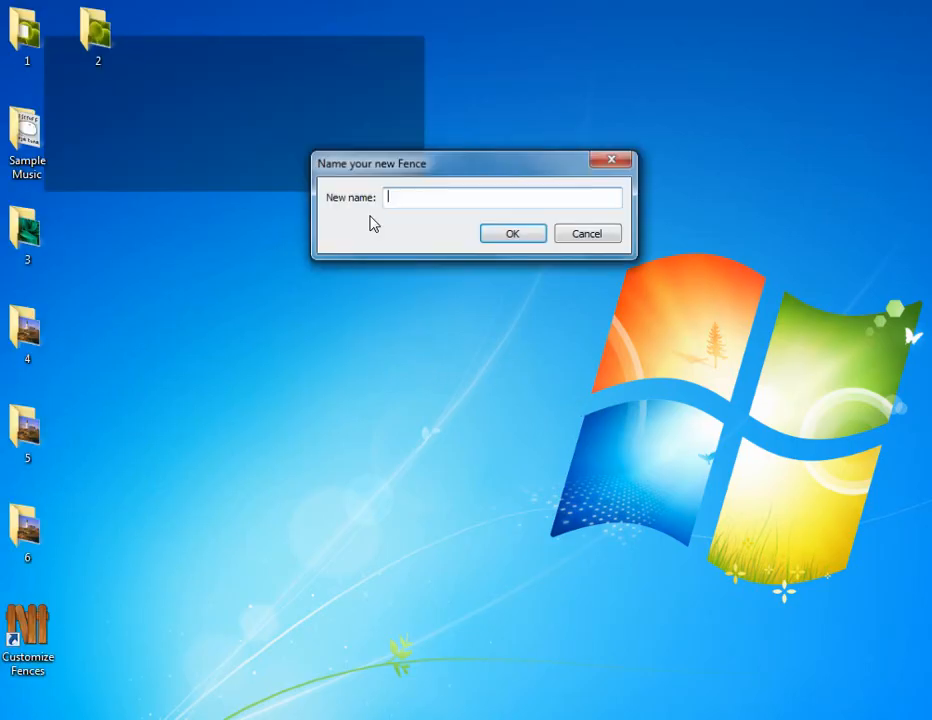
# Cancel the first fence prompt, then create an unnamed fence in the drawn area.
pyautogui.click(587, 233)
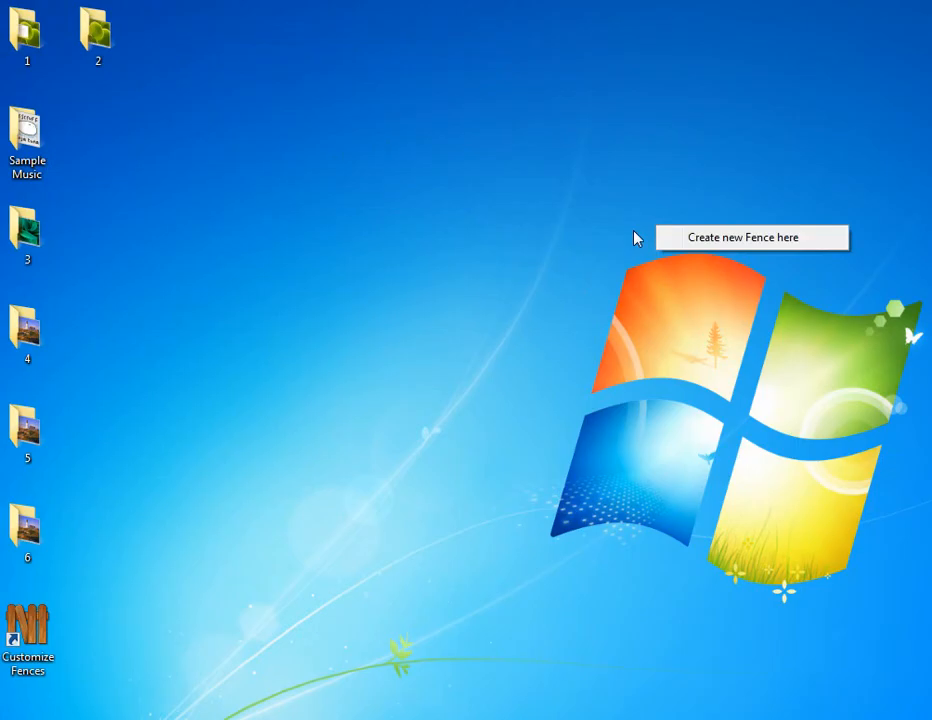
pyautogui.click(751, 237)
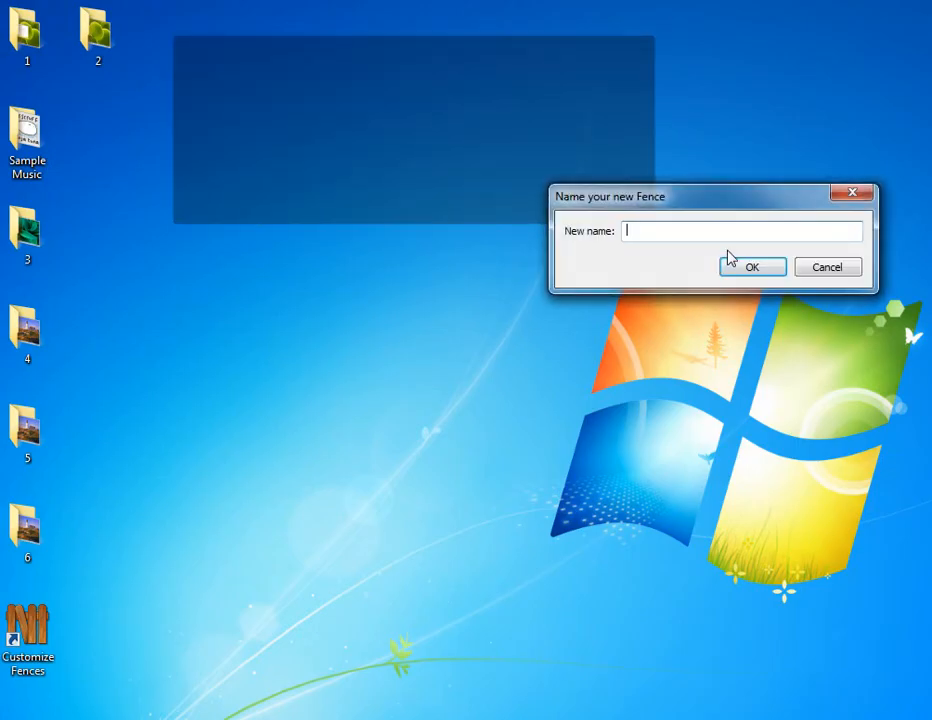
pyautogui.click(752, 267)
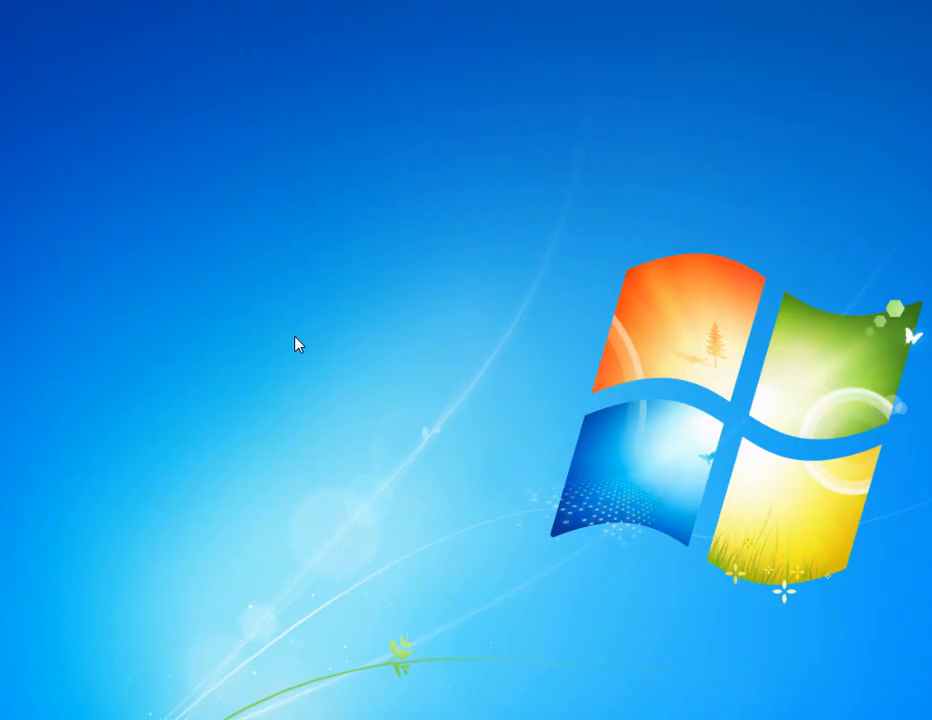
pyautogui.moveTo(577, 410)
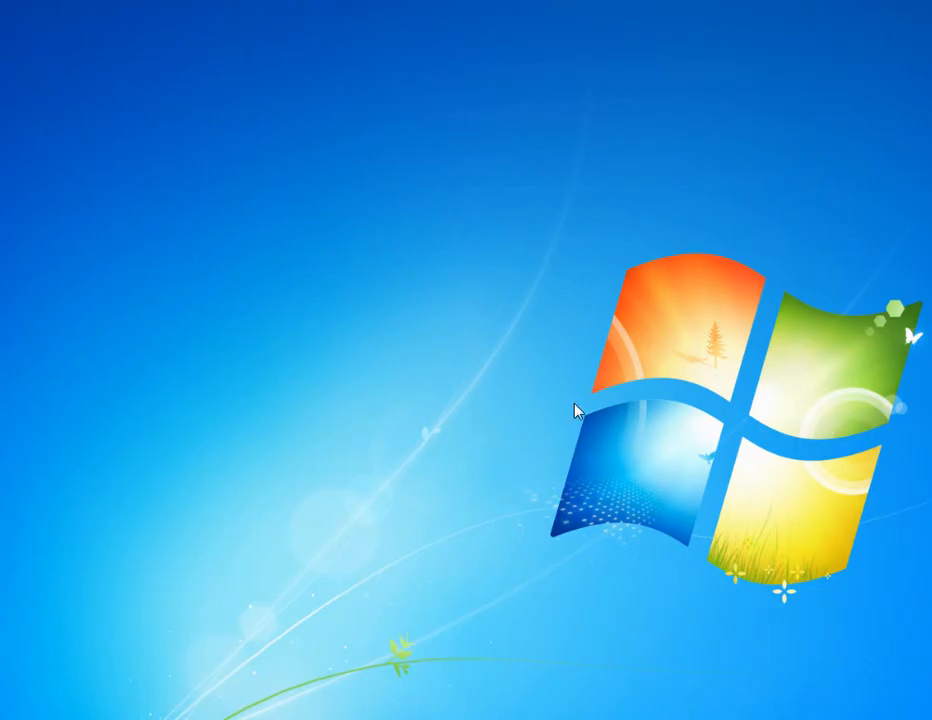